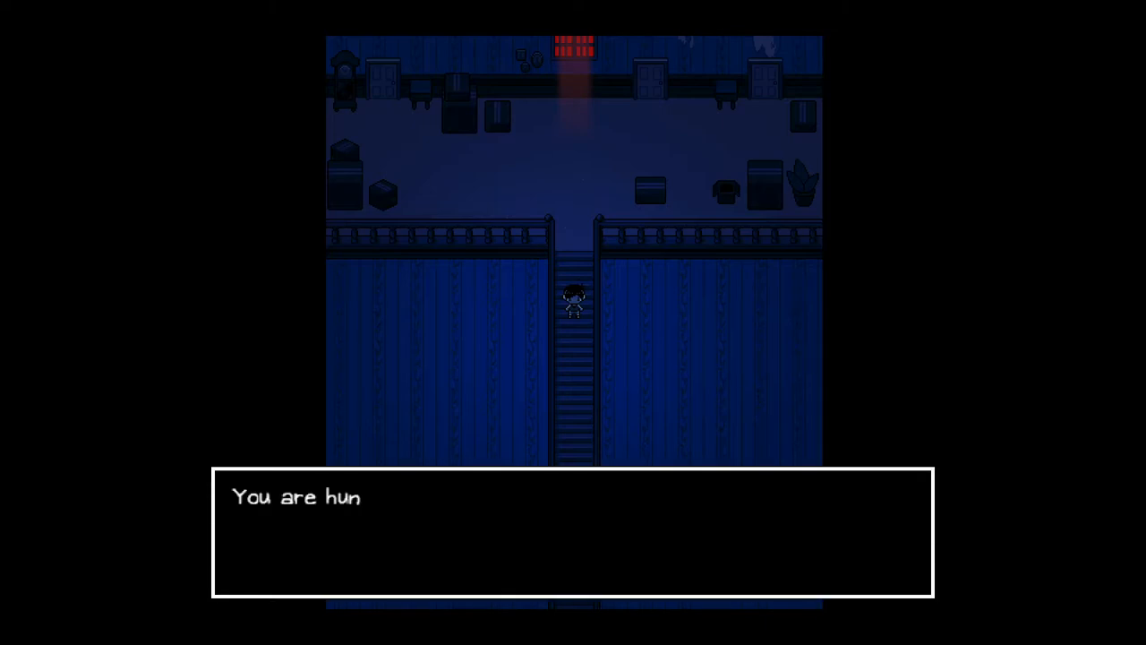
Dismiss the narration message so Sunny can keep exploring
{"action": "key", "text": "Escape"}
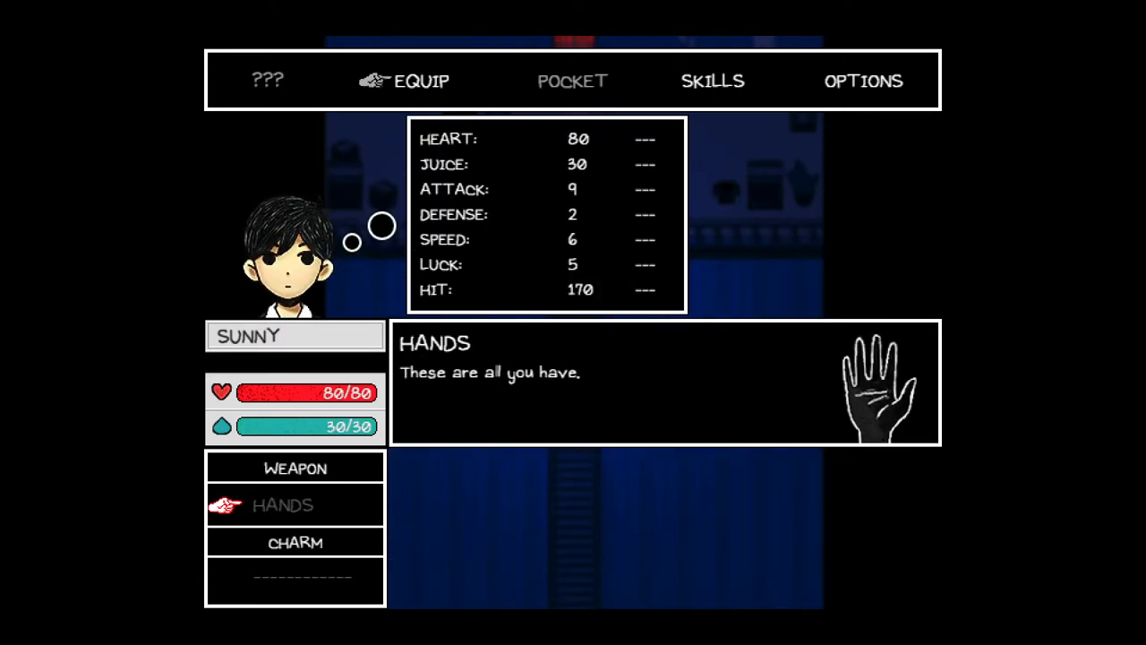
{"action": "key", "text": "escape"}
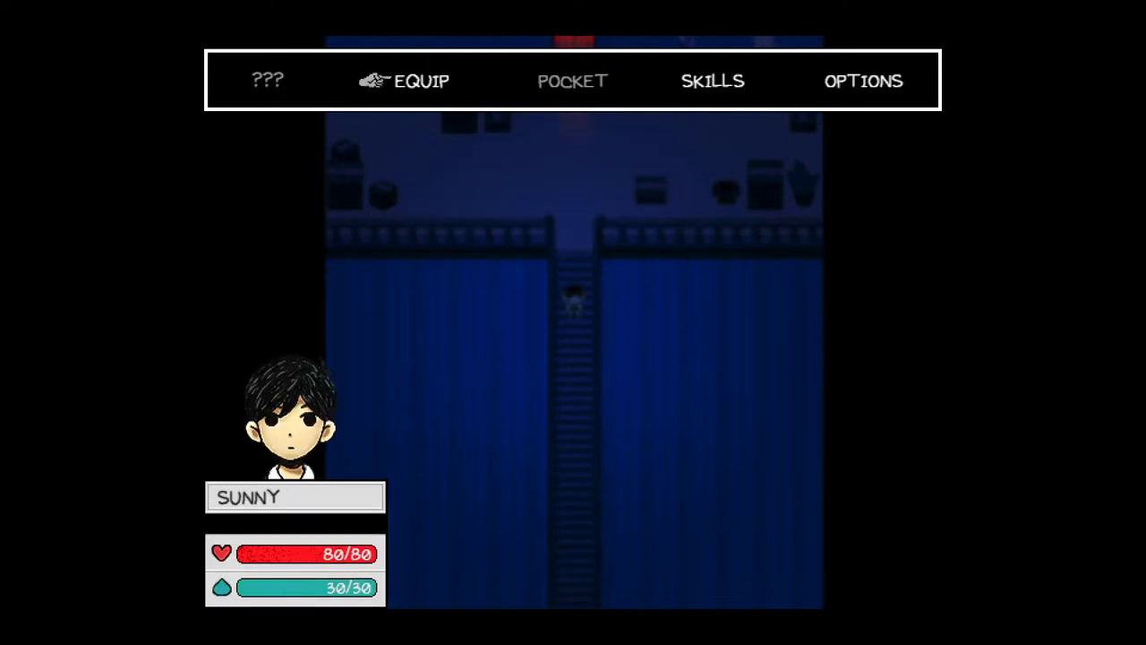
{"action": "left_click", "coordinate": [269, 80]}
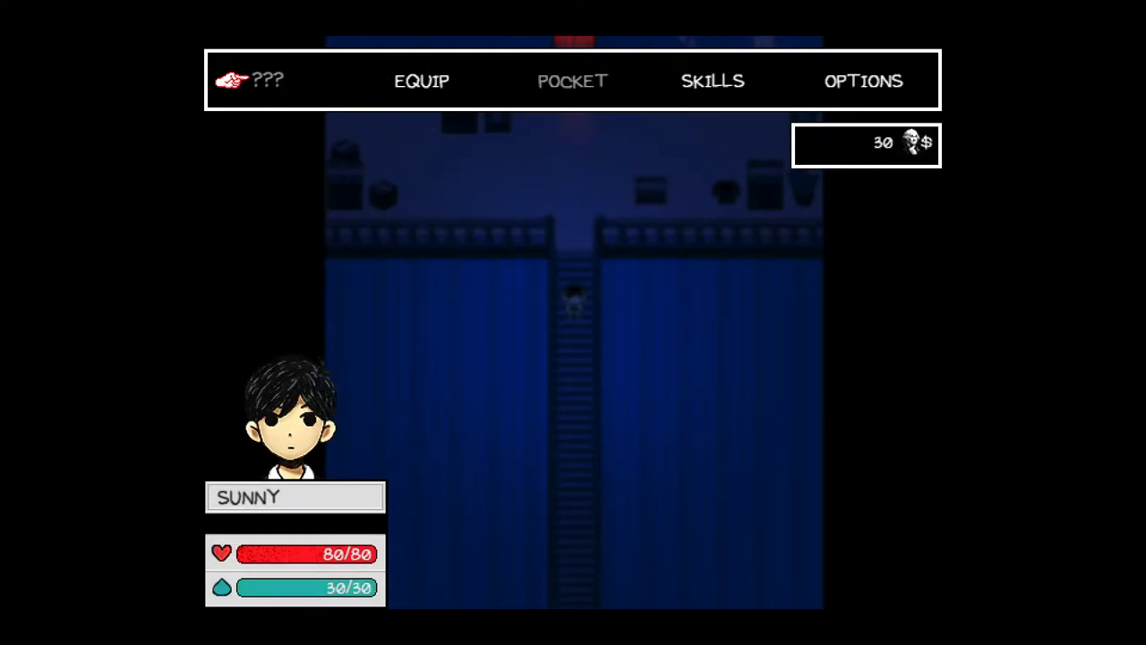
{"action": "left_click", "coordinate": [713, 80]}
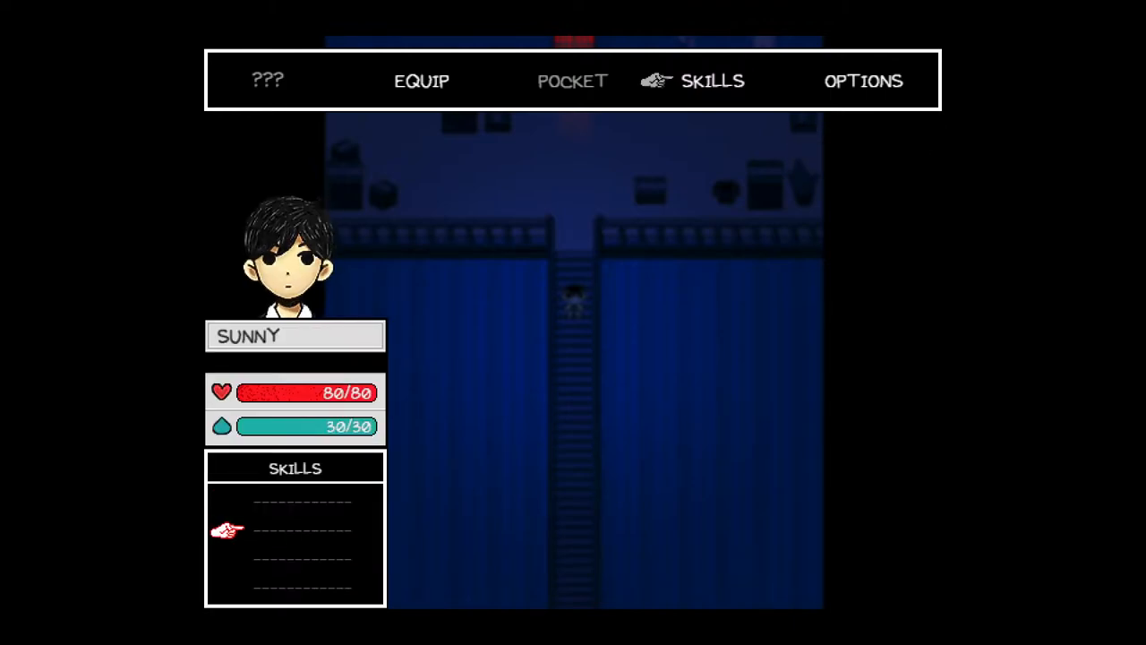
{"action": "left_click", "coordinate": [709, 81]}
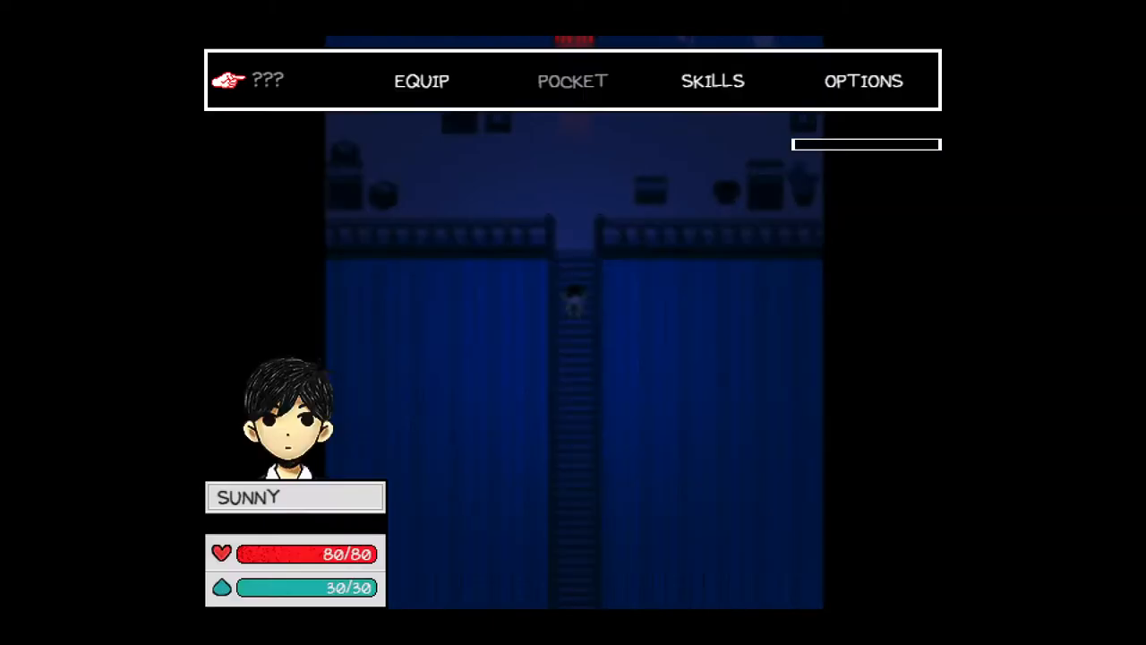
{"action": "left_click", "coordinate": [419, 81]}
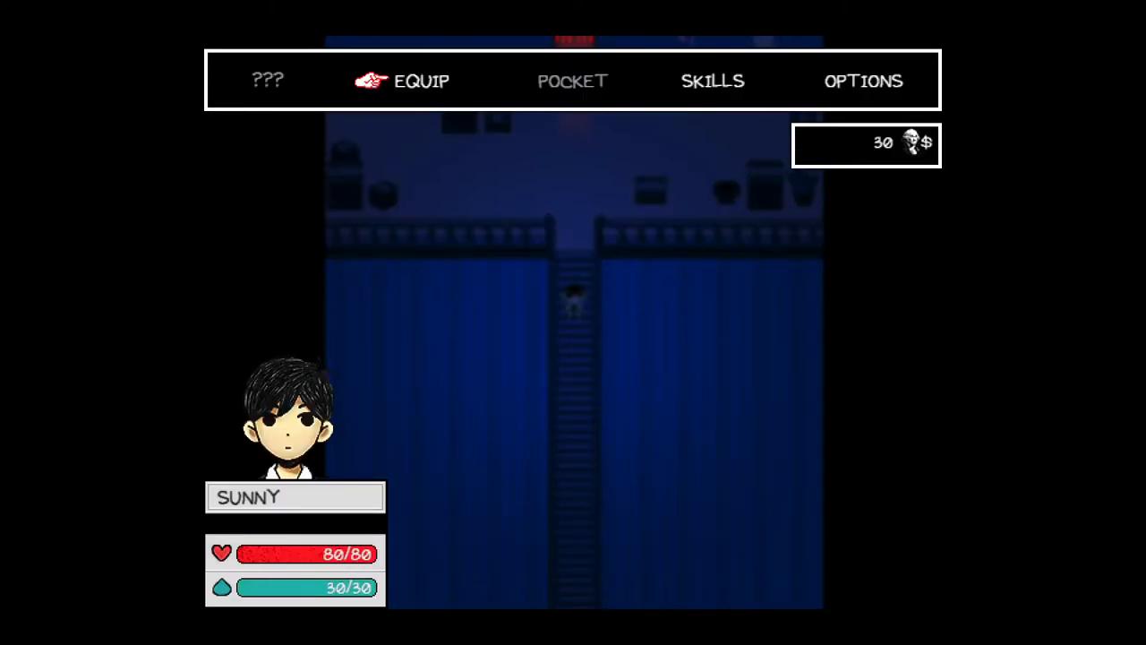
{"action": "key", "text": "escape"}
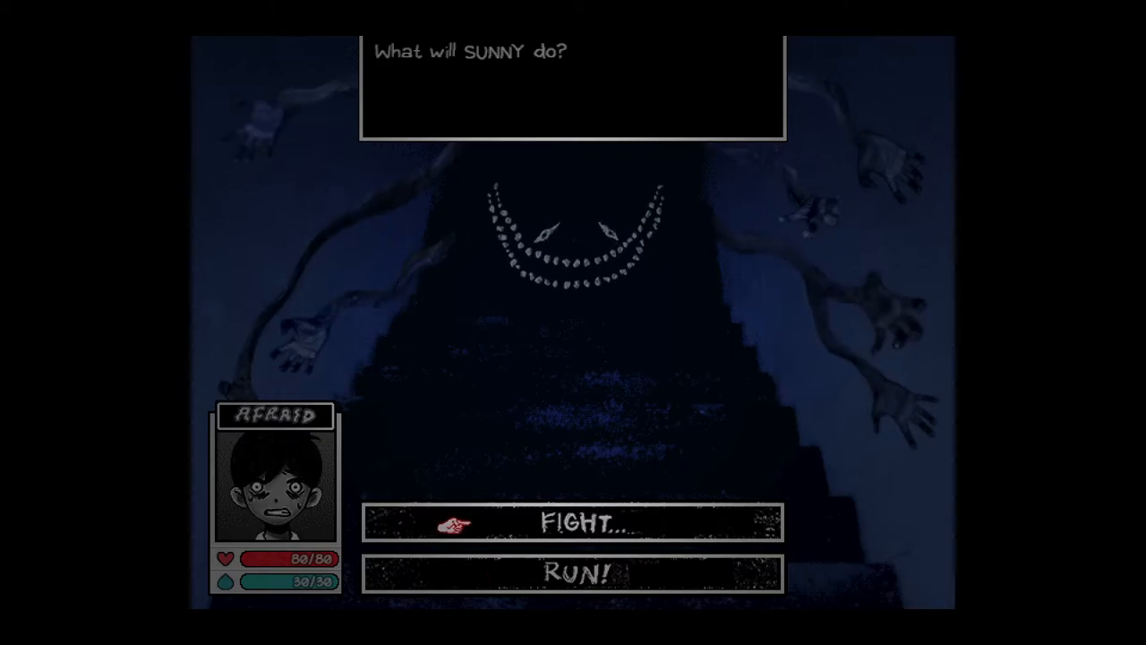
Attack Something with FIGHT across repeated turns as Sunny's heart drops to 43 of 80
{"action": "left_click", "coordinate": [591, 523]}
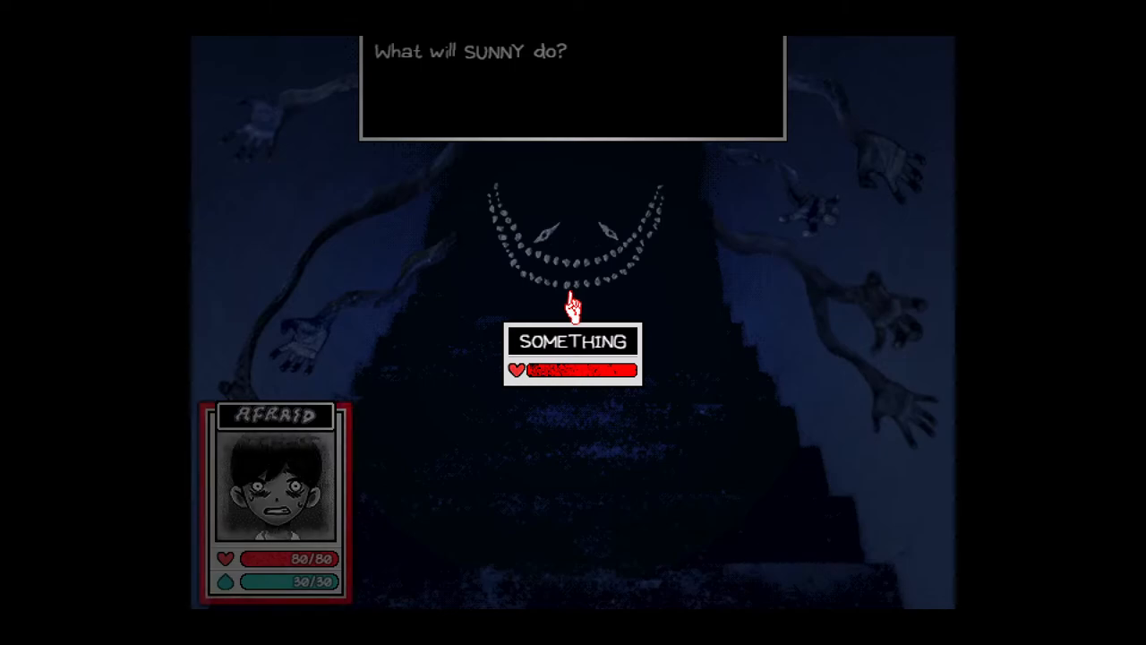
{"action": "left_click", "coordinate": [573, 343]}
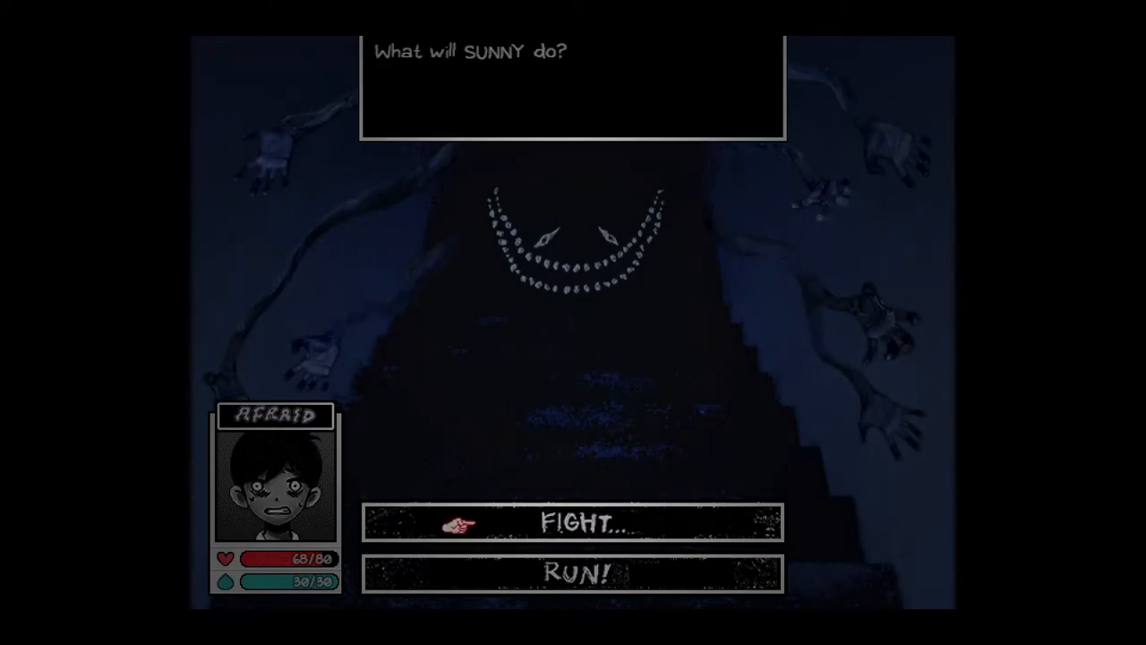
{"action": "left_click", "coordinate": [582, 523]}
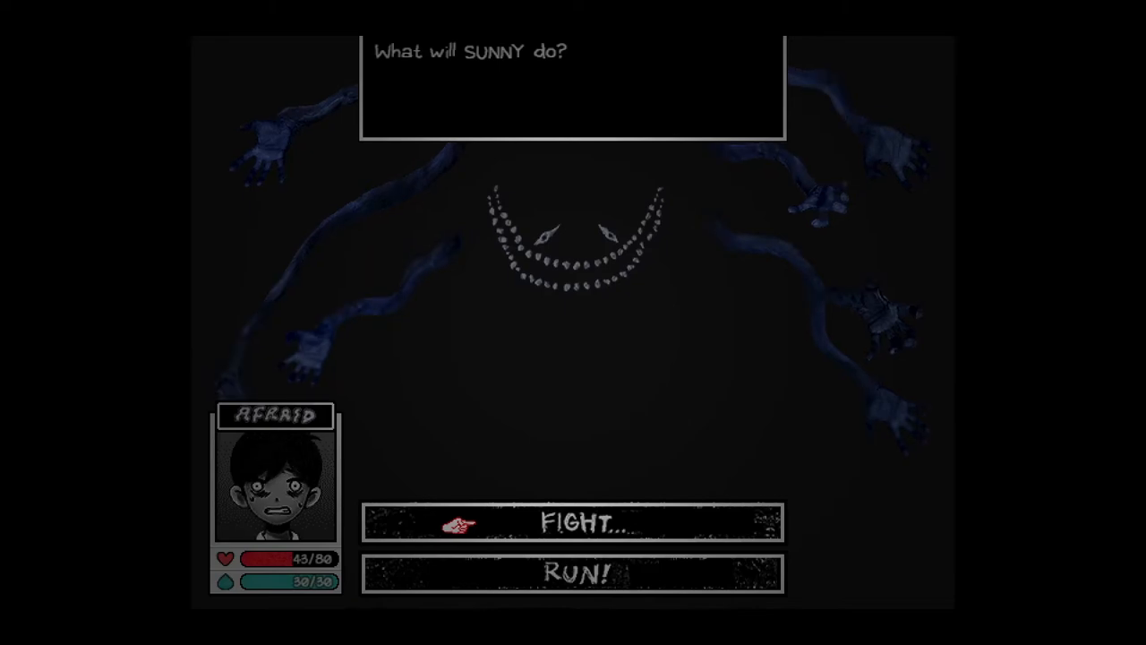
Use Sunny's CALM DOWN skill to clear Afraid and end the battle at full 80 heart
{"action": "left_click", "coordinate": [582, 523]}
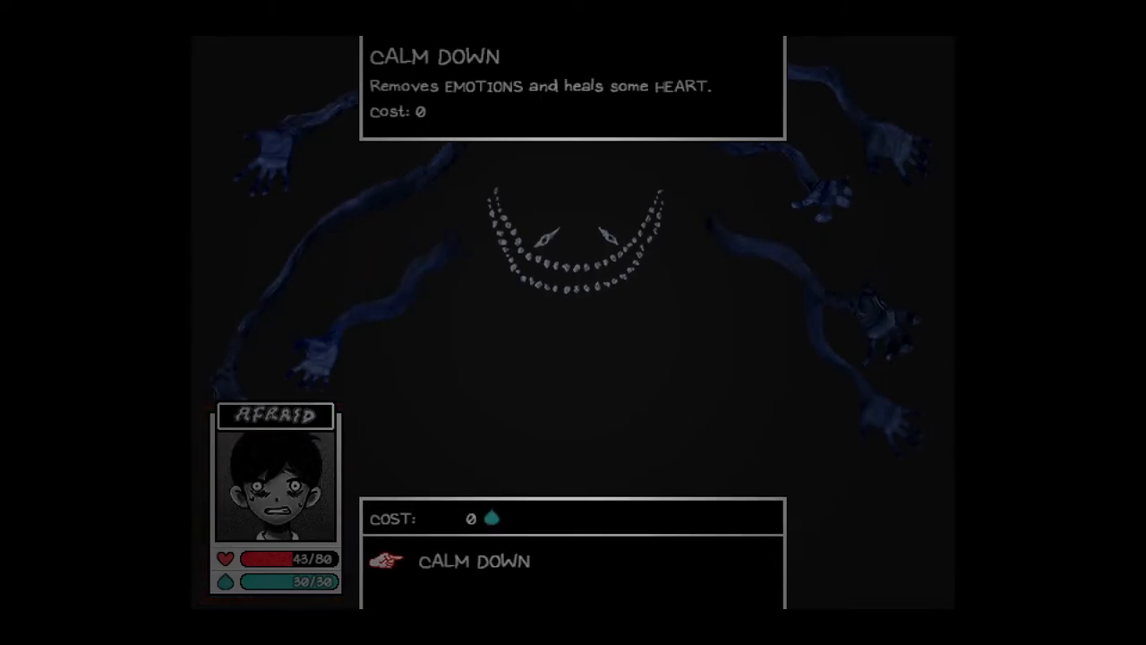
{"action": "left_click", "coordinate": [464, 561]}
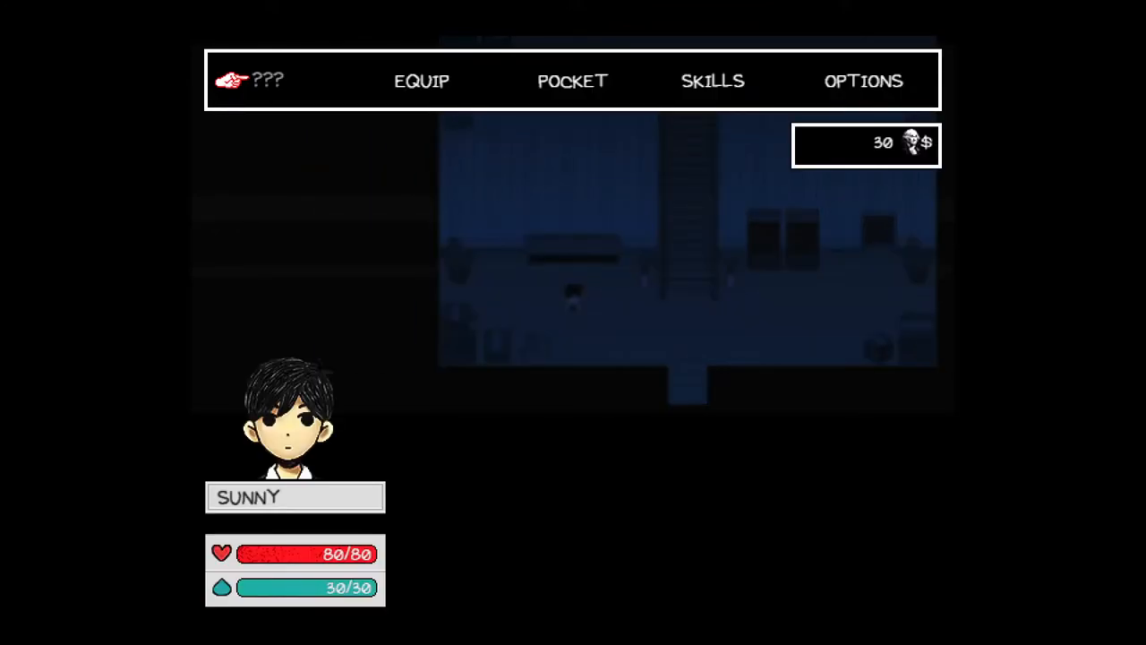
Bring up the pause menu showing Sunny's heart, juice and money
{"action": "left_click", "coordinate": [571, 80]}
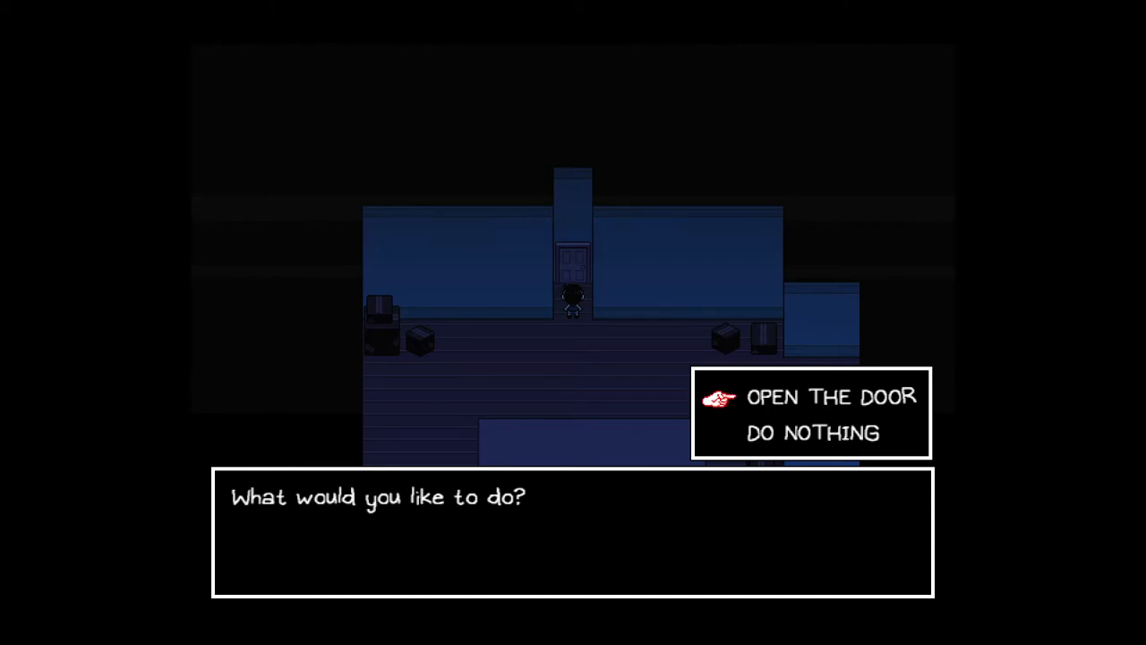
{"action": "left_click", "coordinate": [831, 396]}
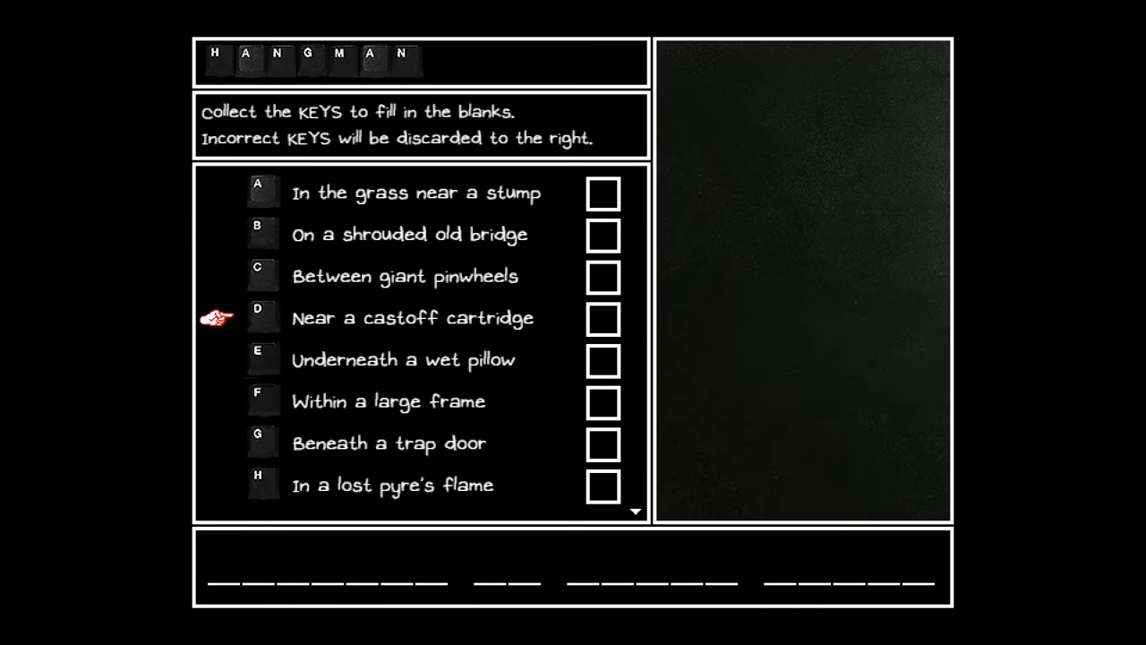
{"action": "scroll", "scroll_direction": "down", "scroll_amount": 3}
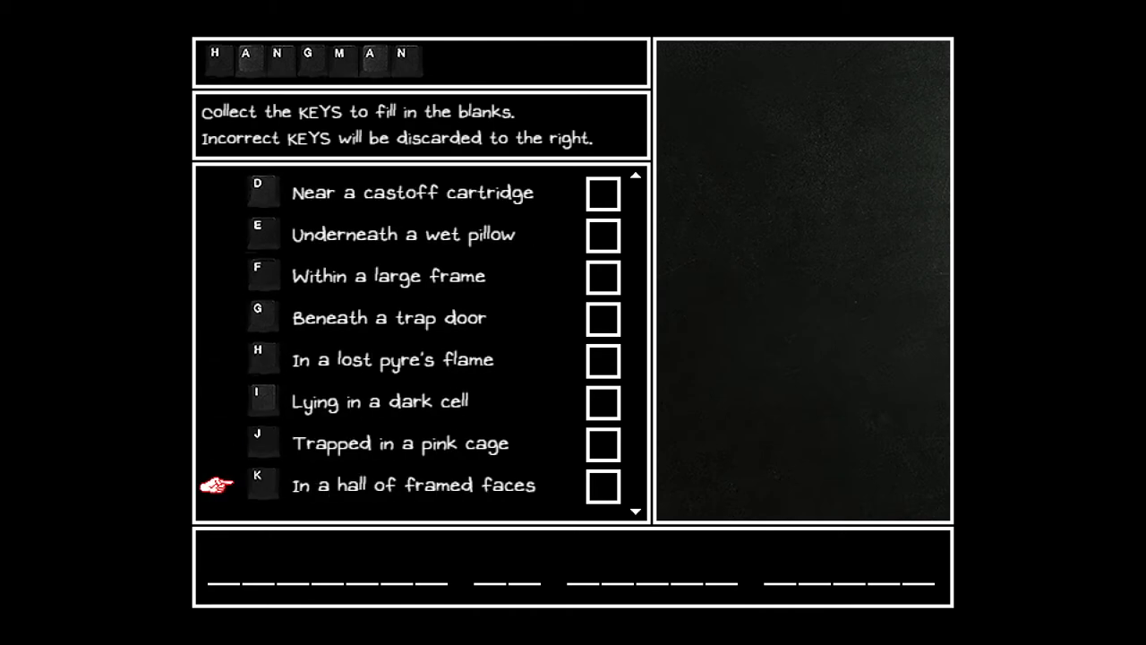
{"action": "scroll", "scroll_direction": "down", "scroll_amount": 3}
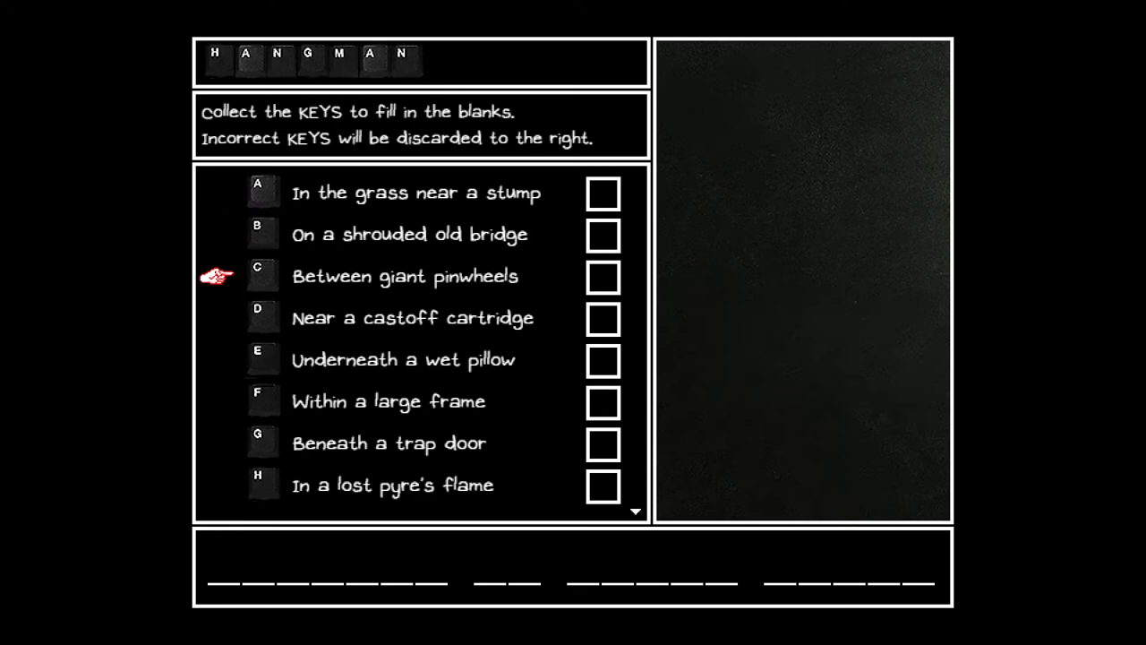
{"action": "scroll", "scroll_direction": "down", "scroll_amount": 3}
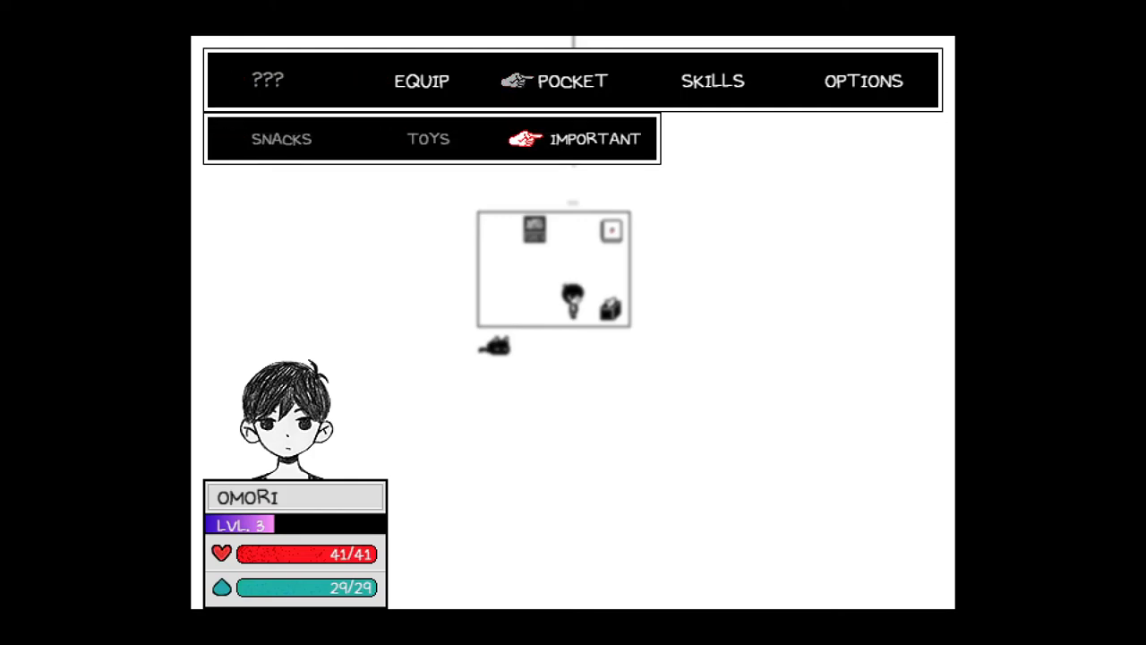
Show the IMPORTANT items in Omori's pocket, reaching the Hangman key list
{"action": "left_click", "coordinate": [589, 137]}
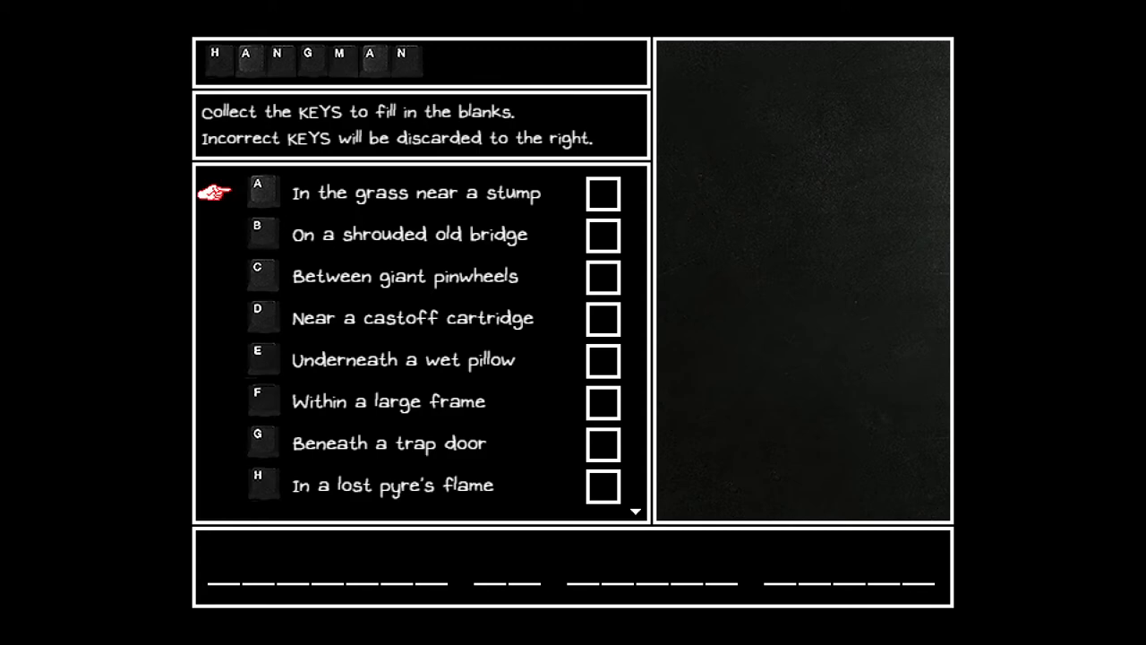
{"action": "mouse_move", "coordinate": [215, 401]}
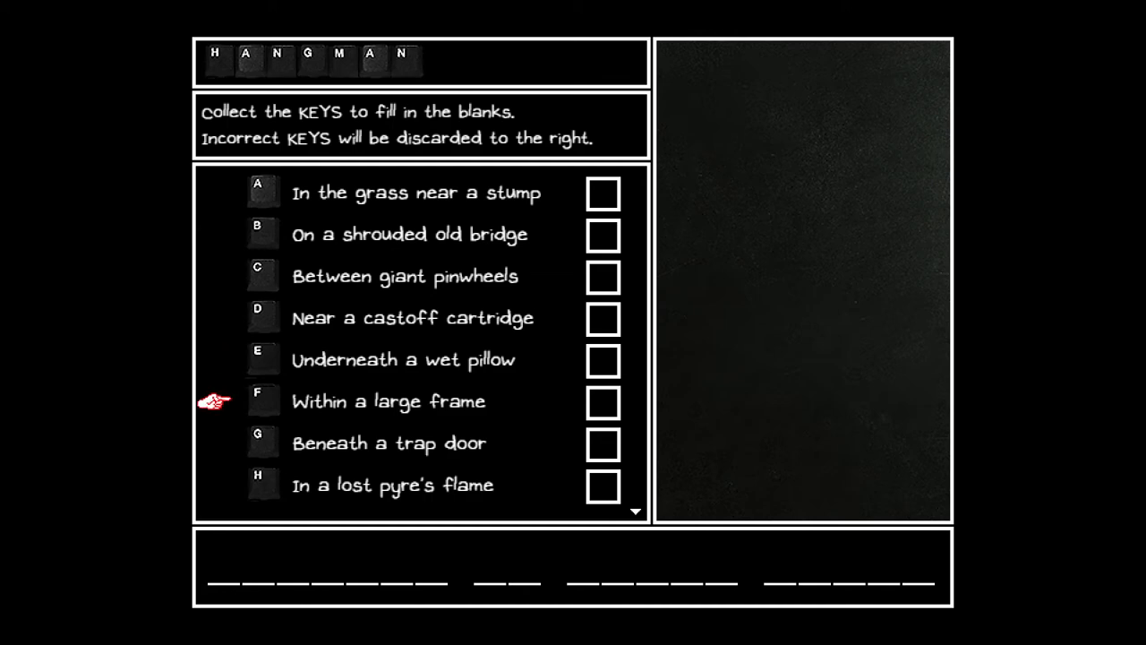
Scroll down the Hangman checklist to read each key's hiding-spot clue
{"action": "scroll", "scroll_direction": "down", "scroll_amount": 3}
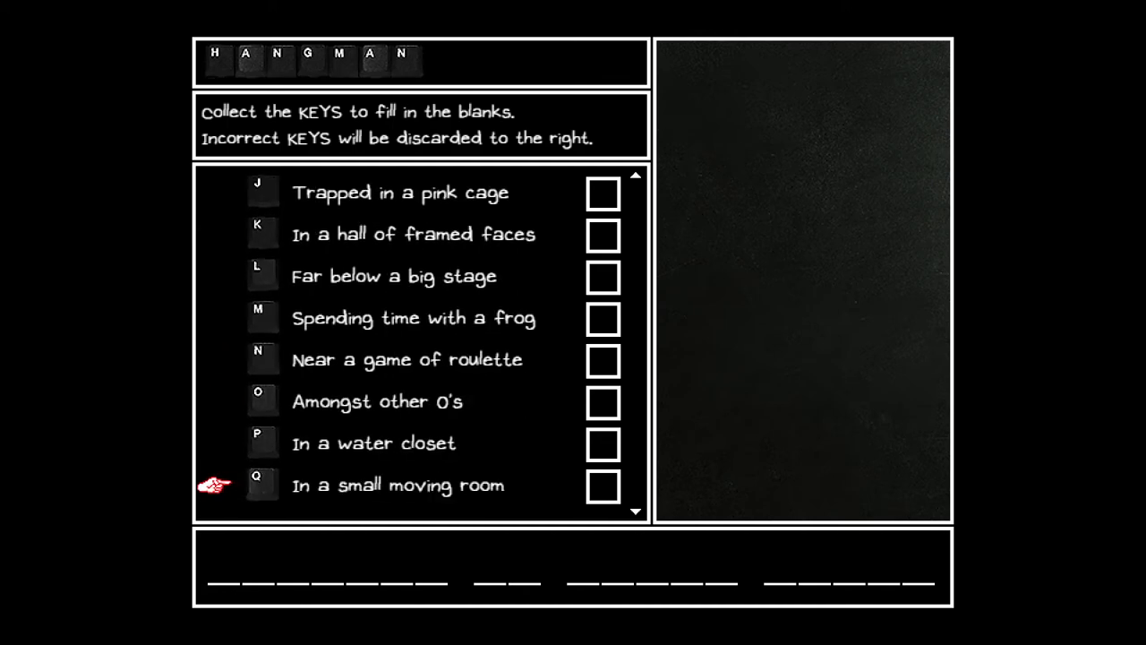
{"action": "scroll", "scroll_direction": "down", "scroll_amount": 3}
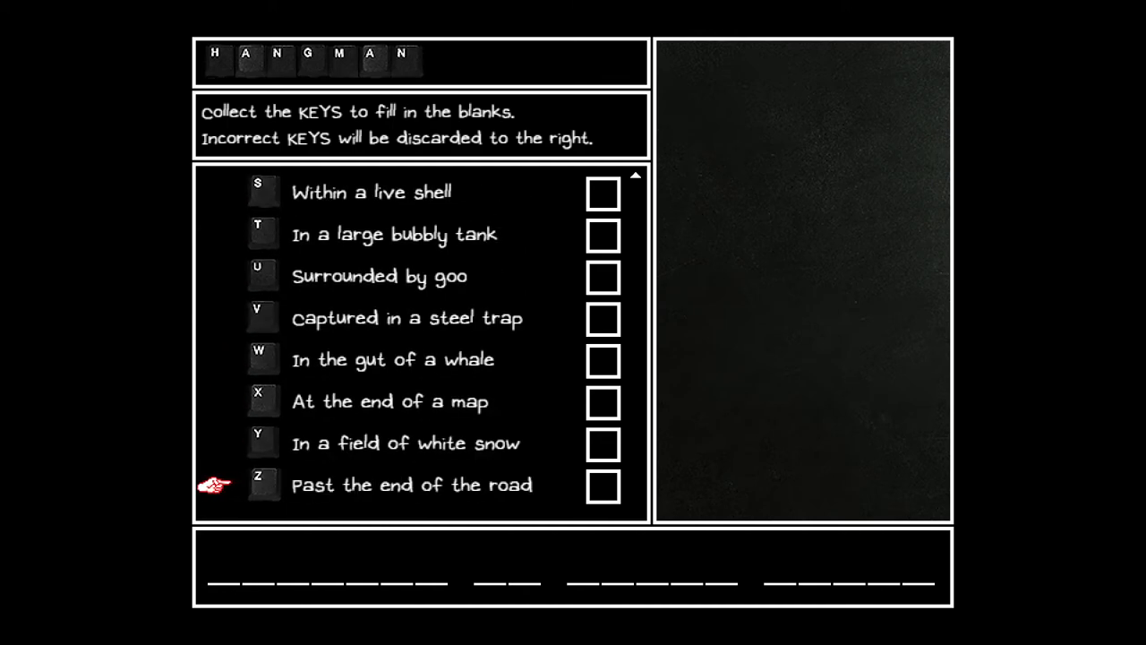
{"action": "mouse_move", "coordinate": [215, 276]}
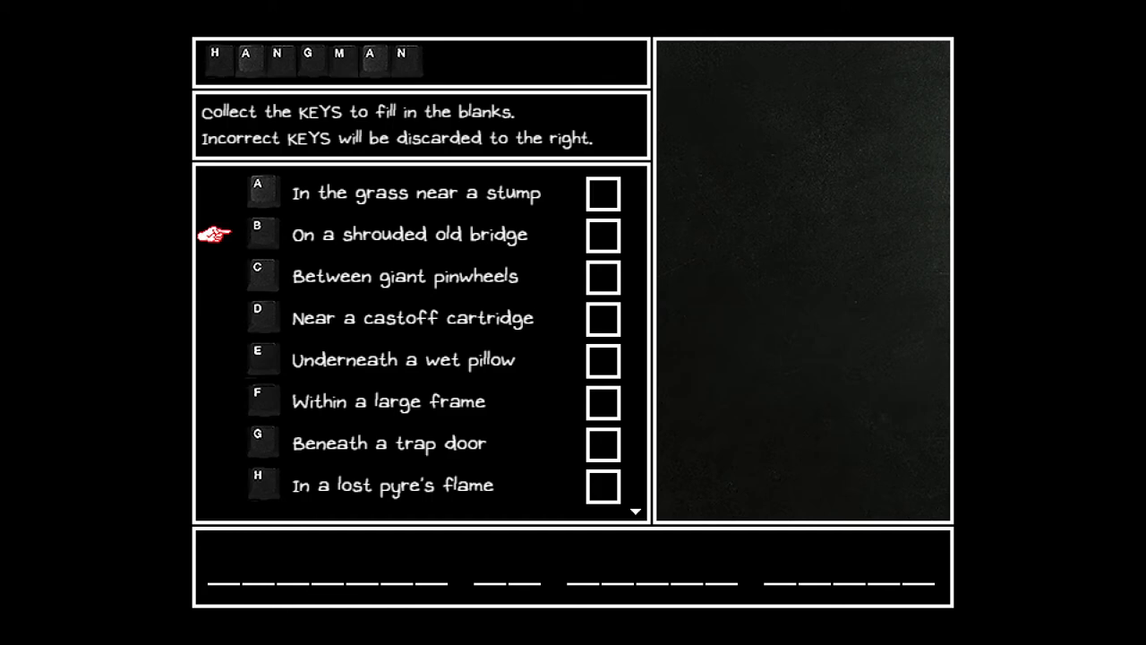
{"action": "mouse_move", "coordinate": [215, 444]}
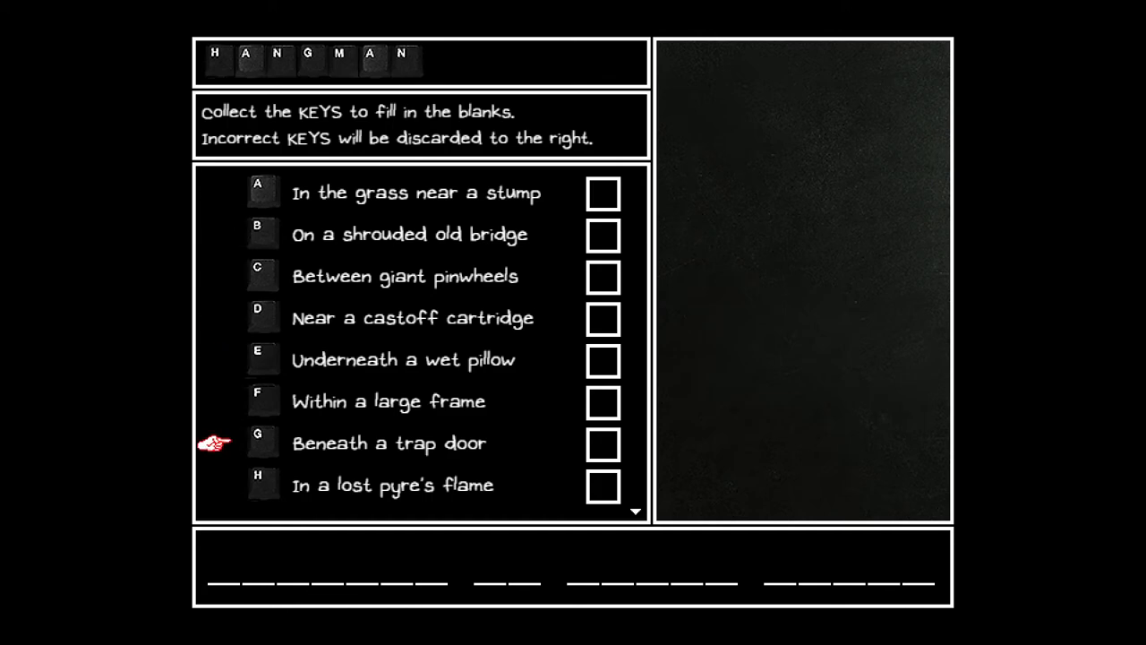
{"action": "scroll", "scroll_direction": "down", "scroll_amount": 3}
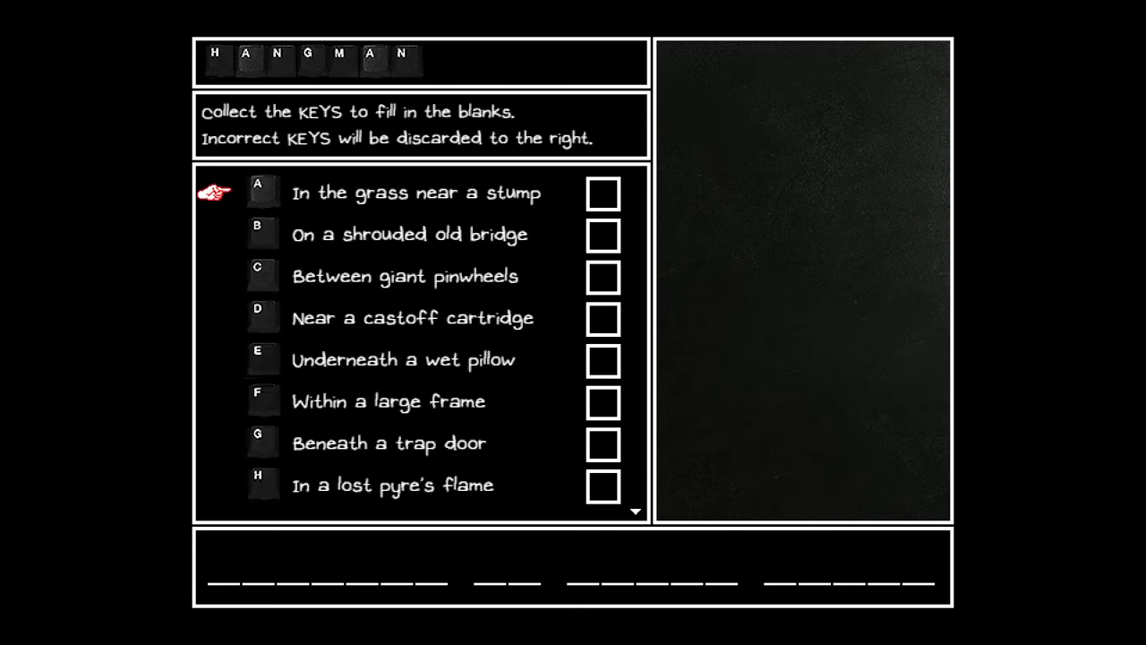
{"action": "mouse_move", "coordinate": [215, 401]}
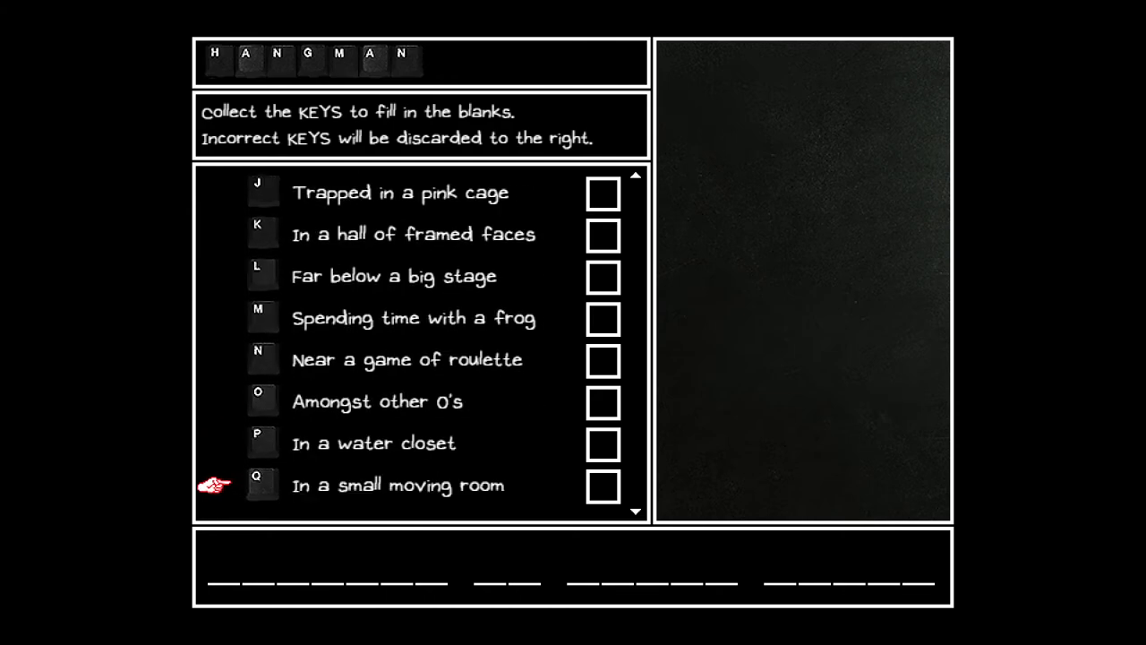
{"action": "scroll", "scroll_direction": "down", "scroll_amount": 3}
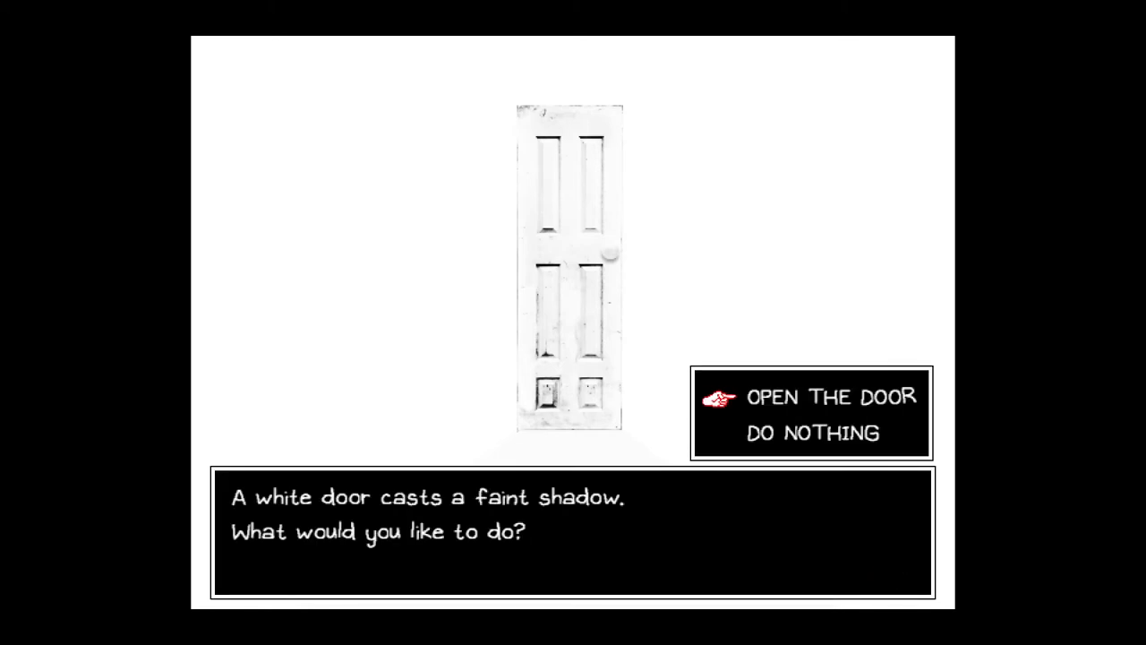
Choose OPEN THE DOOR at the white door and step through into Headspace
{"action": "left_click", "coordinate": [827, 398]}
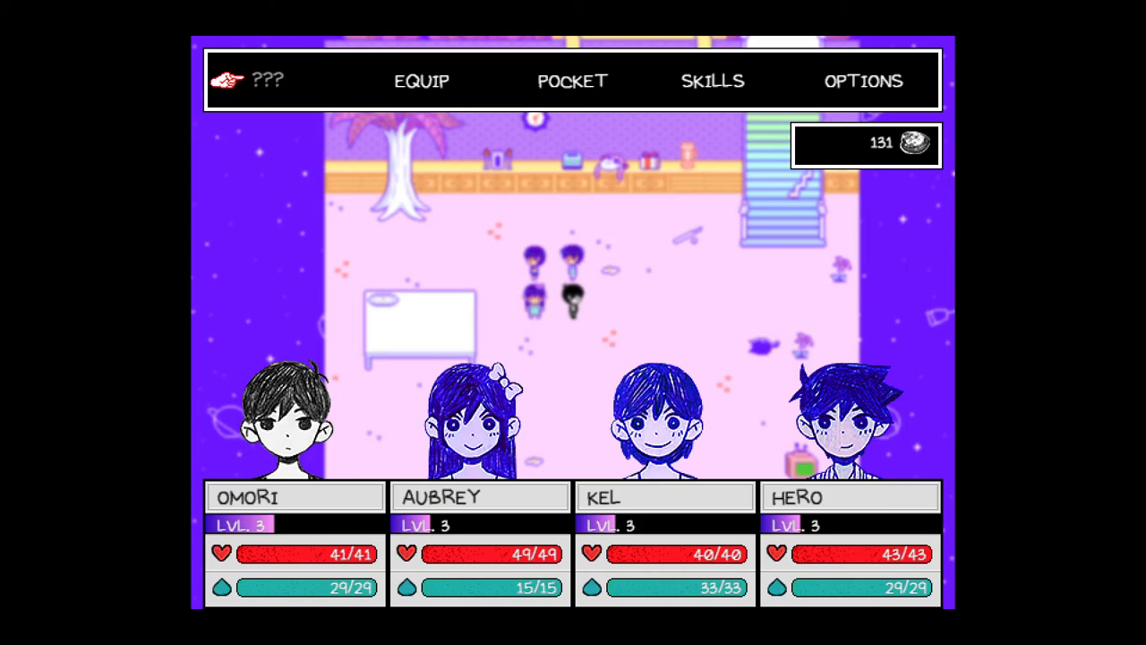
After picking up key A, show the Hangman checklist with A filled into two blanks
{"action": "key", "text": "escape"}
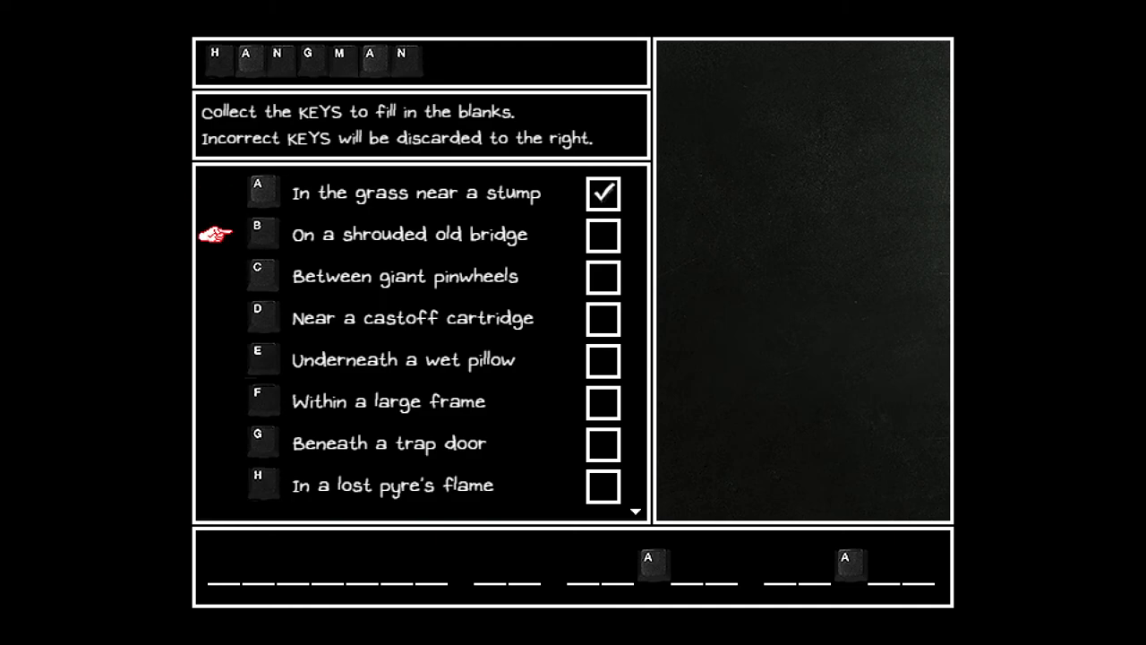
{"action": "mouse_move", "coordinate": [215, 194]}
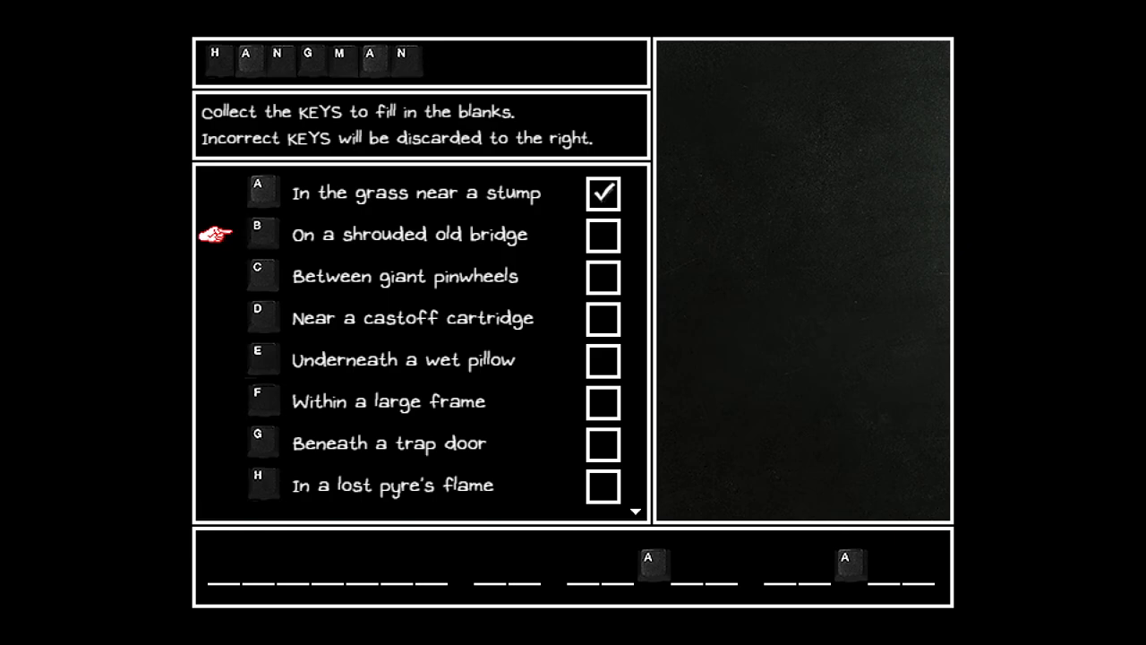
{"action": "mouse_move", "coordinate": [215, 401]}
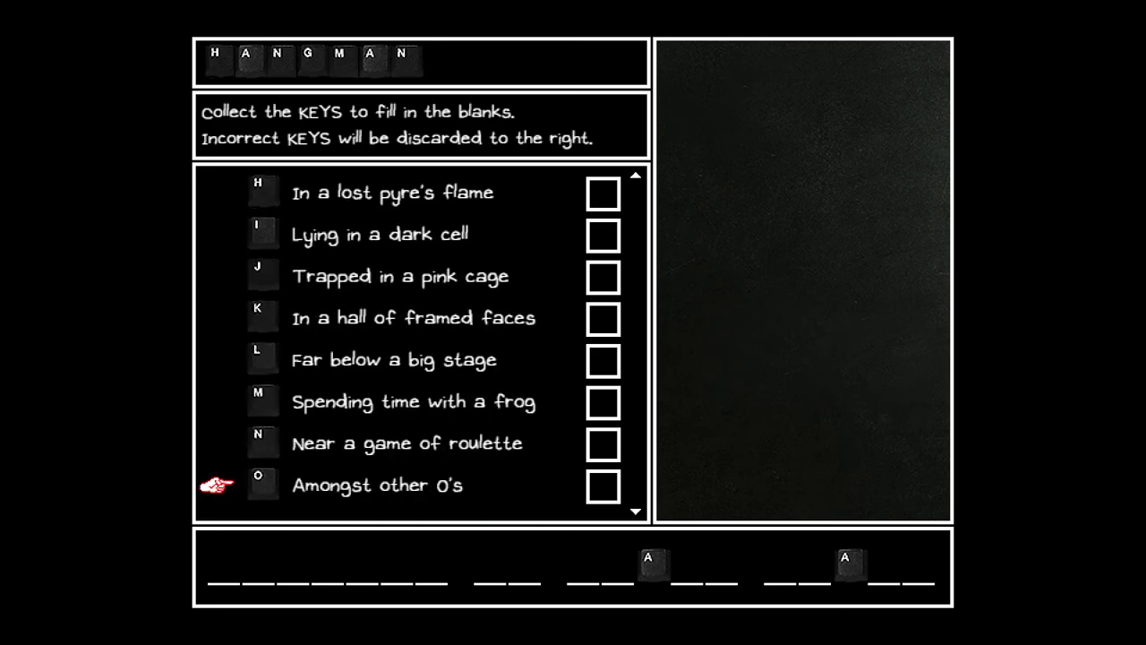
{"action": "scroll", "scroll_direction": "down", "scroll_amount": 3}
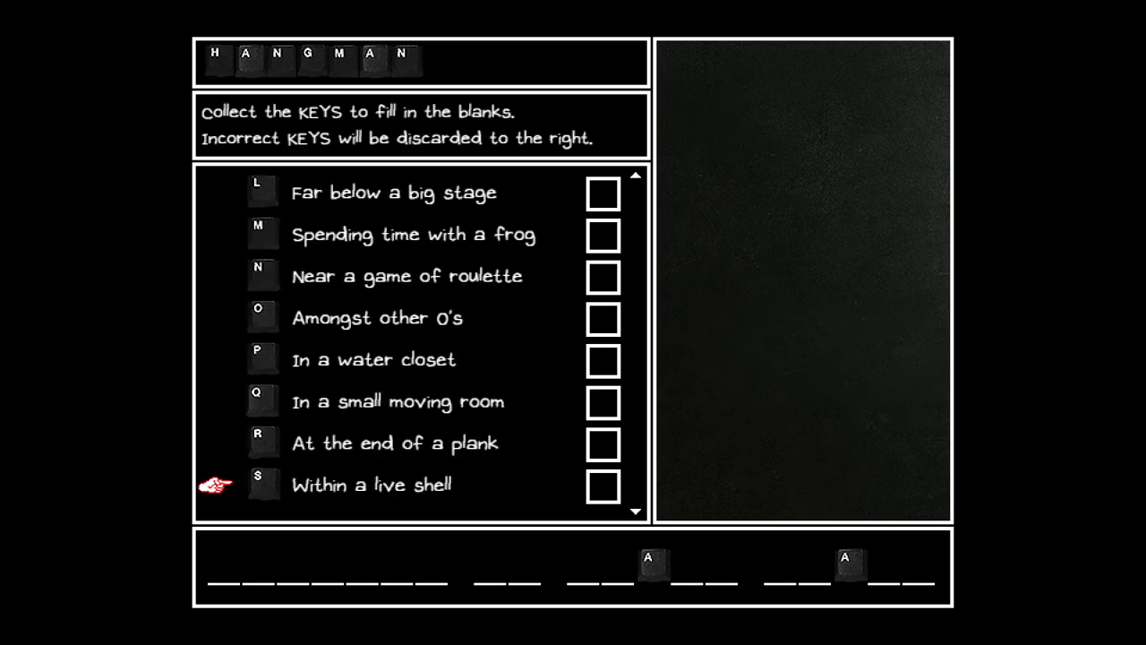
{"action": "scroll", "scroll_direction": "down", "scroll_amount": 3}
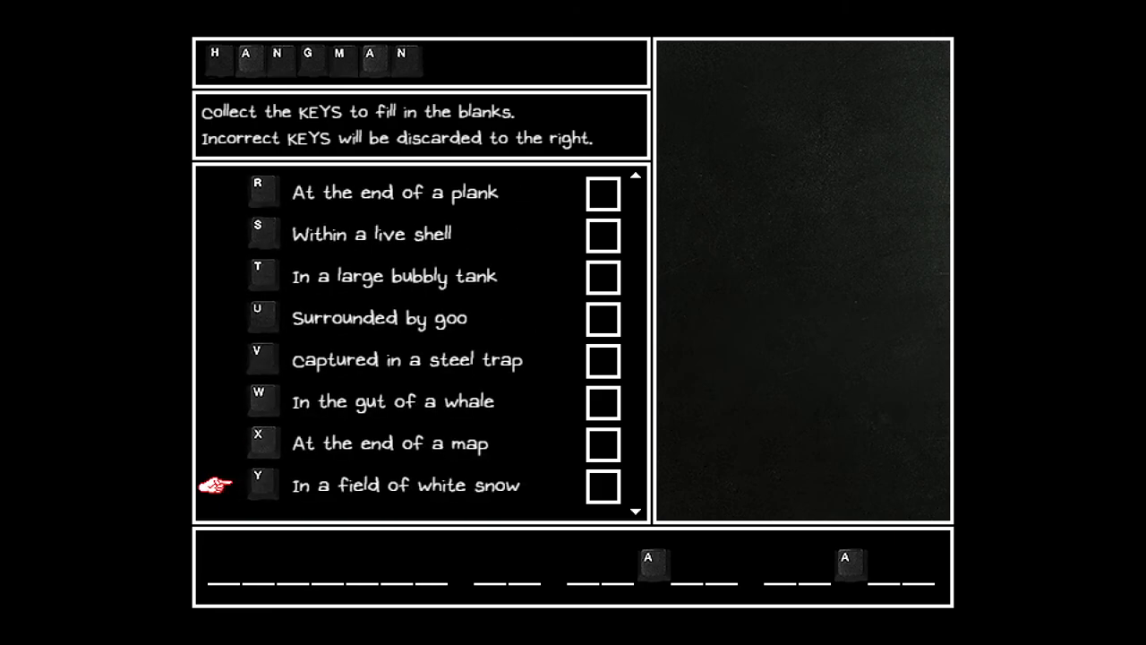
{"action": "scroll", "scroll_direction": "down", "scroll_amount": 3}
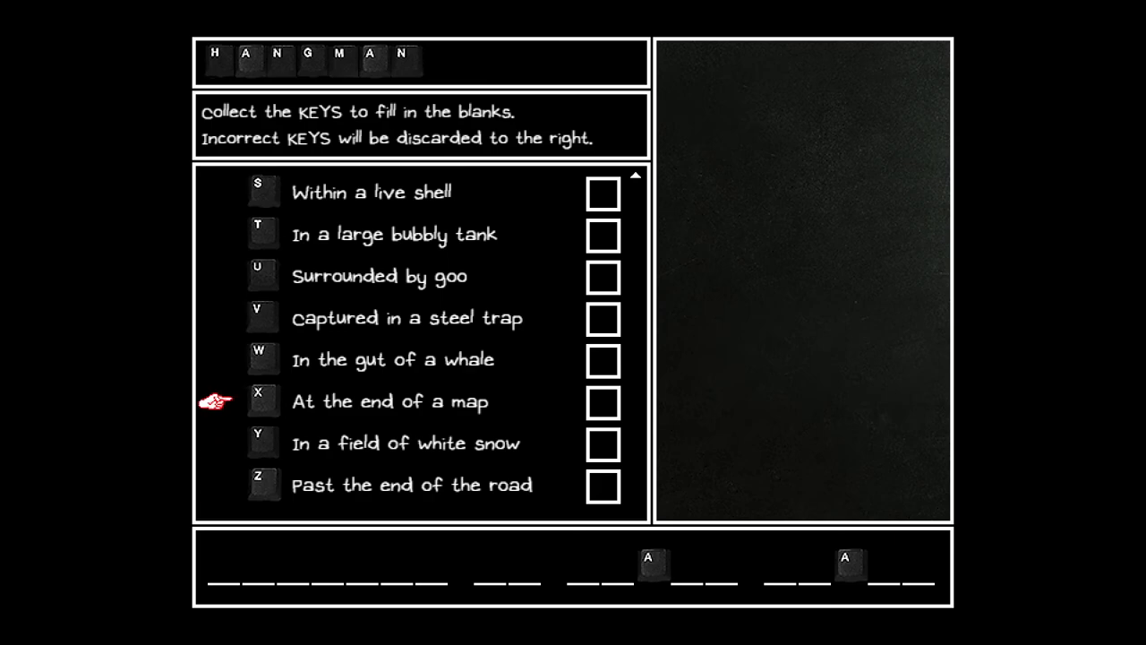